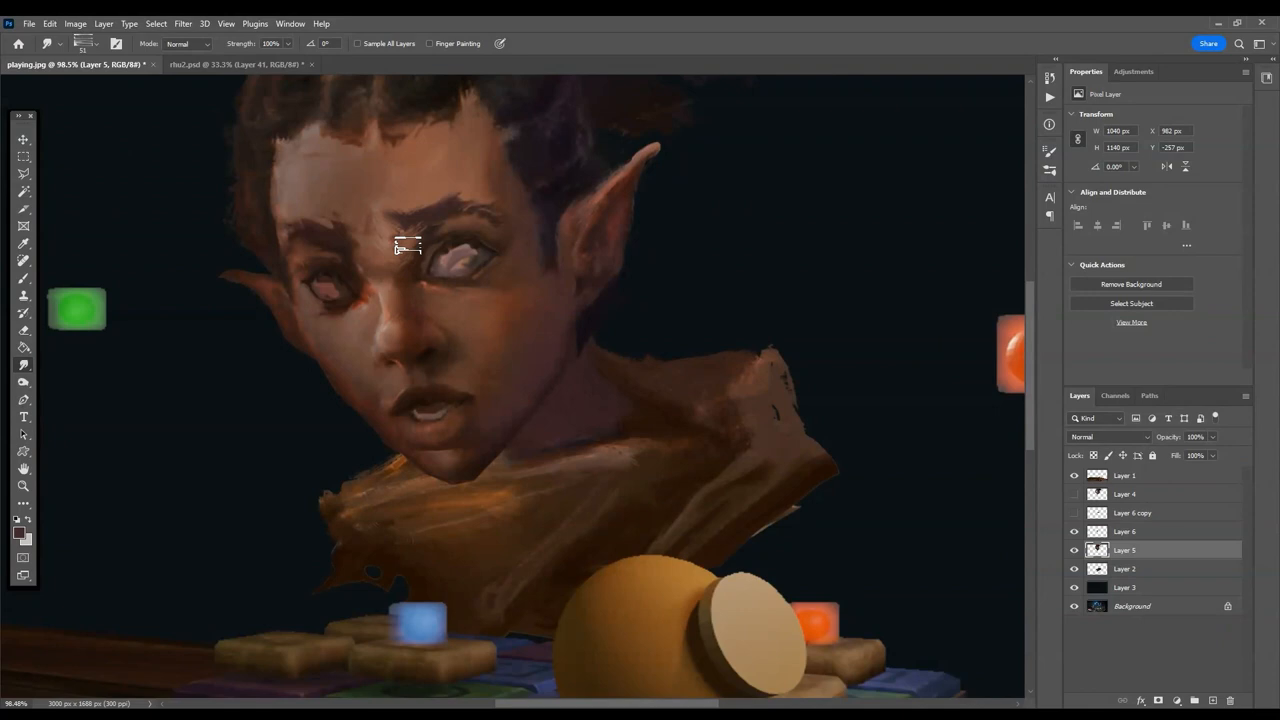
Paint over the elf boy's face and glowing eyes to refine their forms.
left_click(1124, 532)
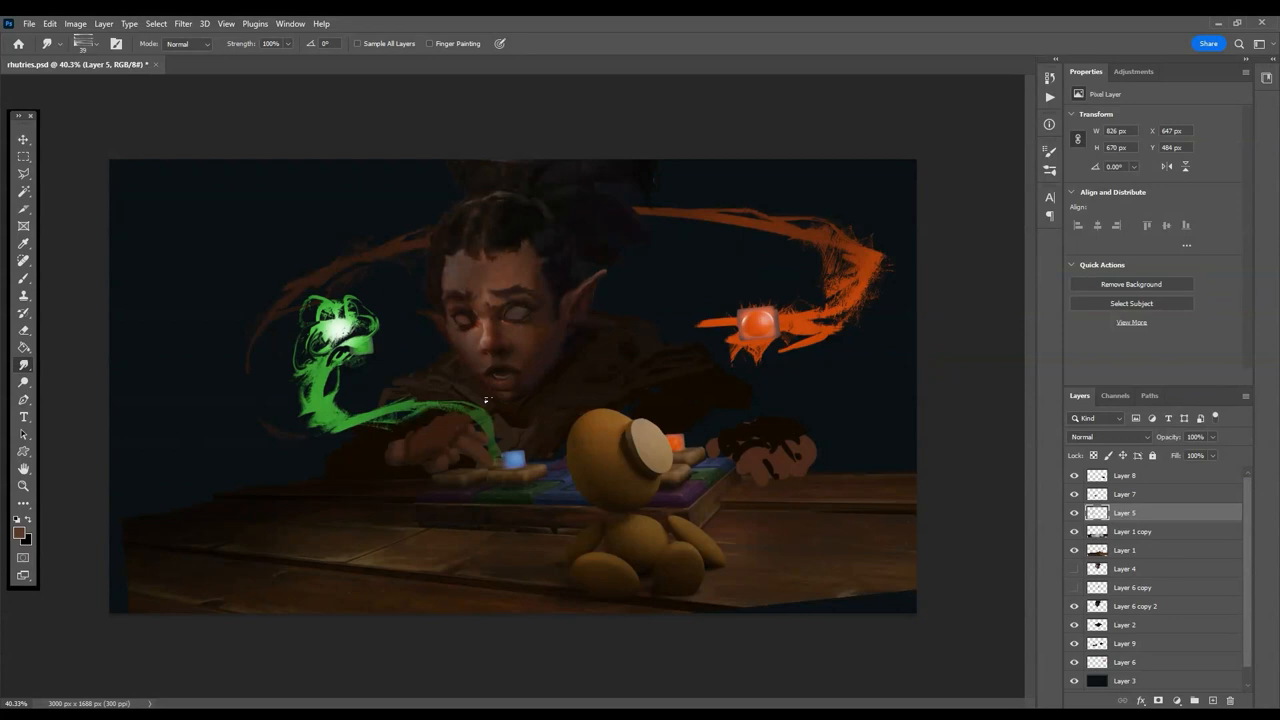
Paint green glow across the boy's face and dab sparkles onto the green and orange streaks.
left_click(24, 140)
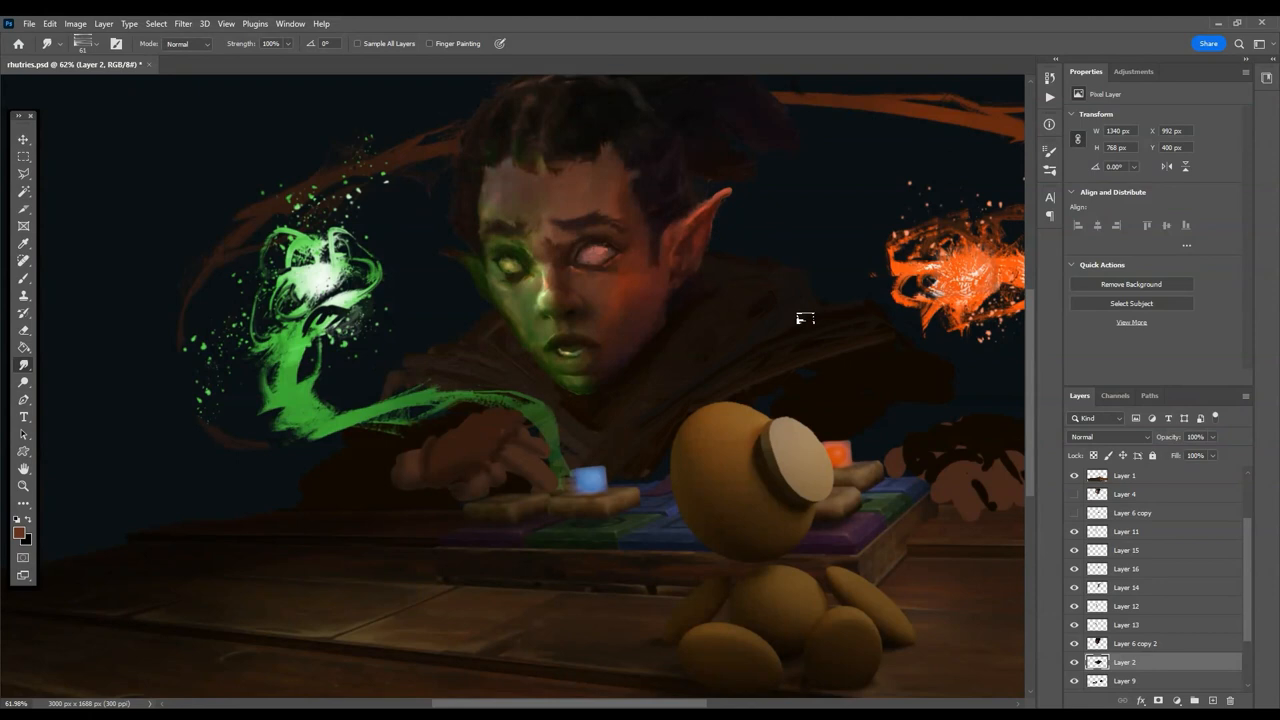
left_click_drag(440, 356, 600, 424)
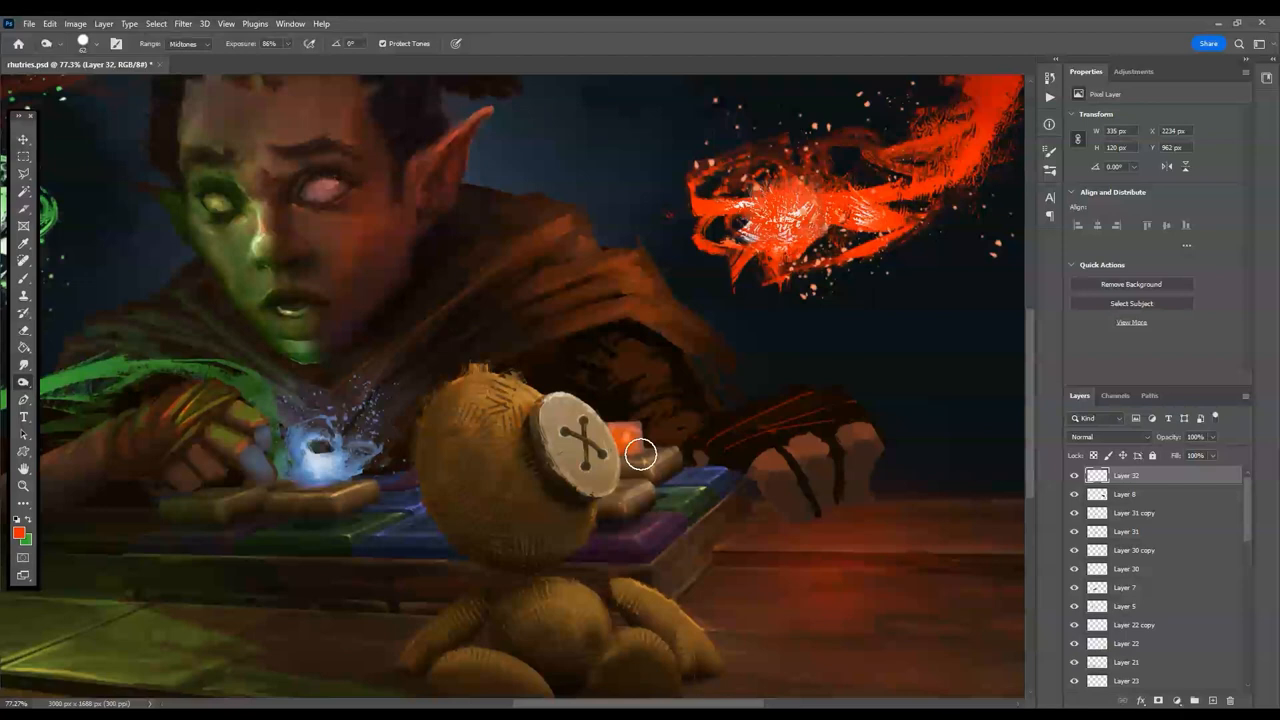
left_click(1128, 494)
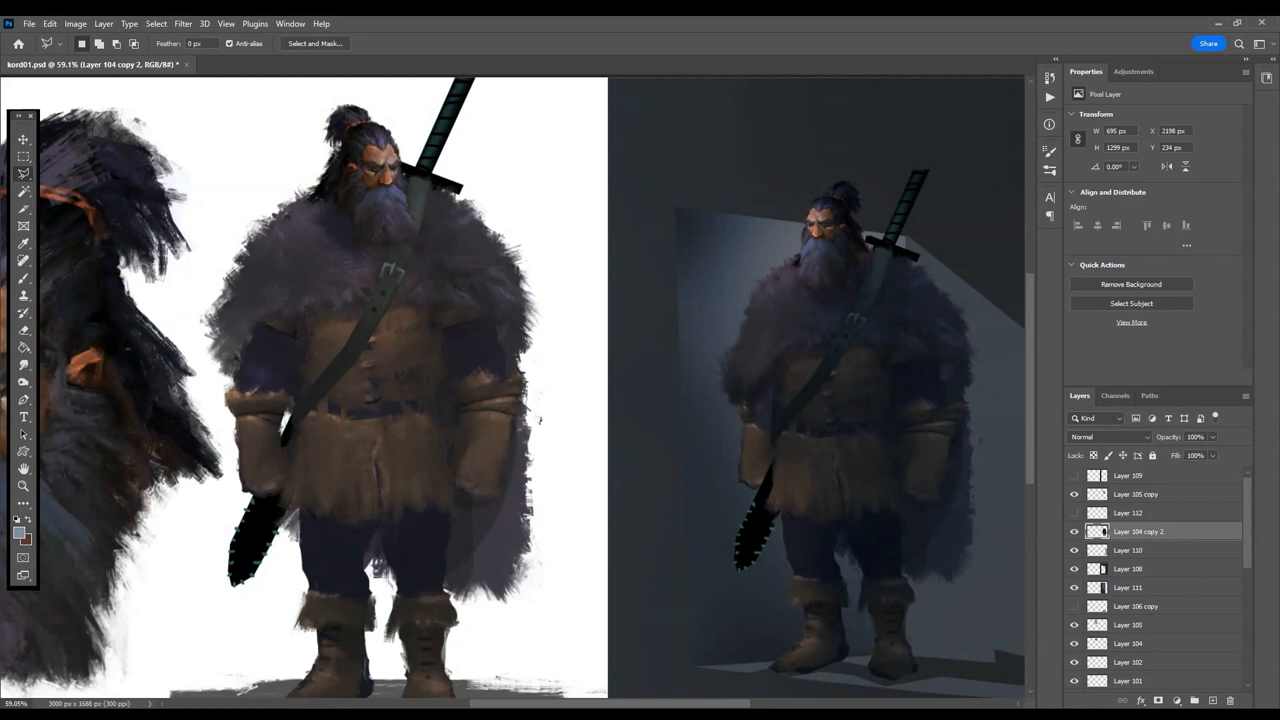
Paint the warrior's close-up head study and darken the dim room with warmer red-lit doorway light.
left_click(76, 24)
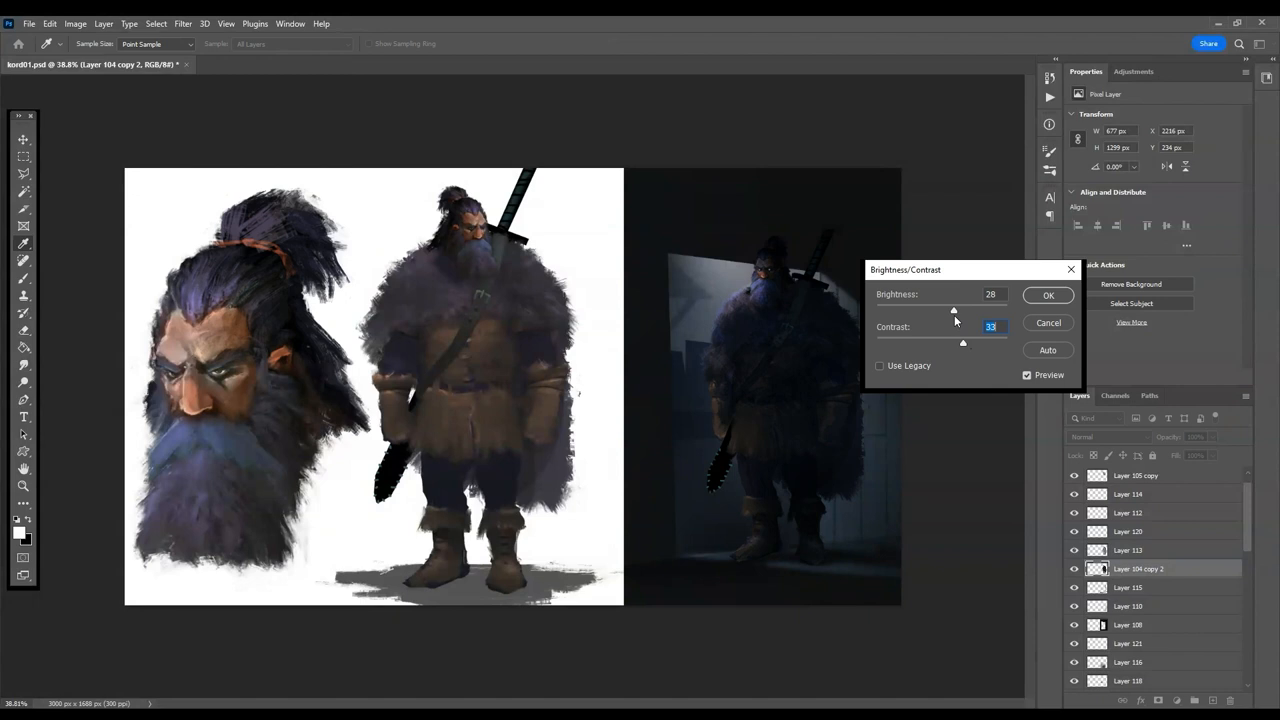
left_click(1048, 296)
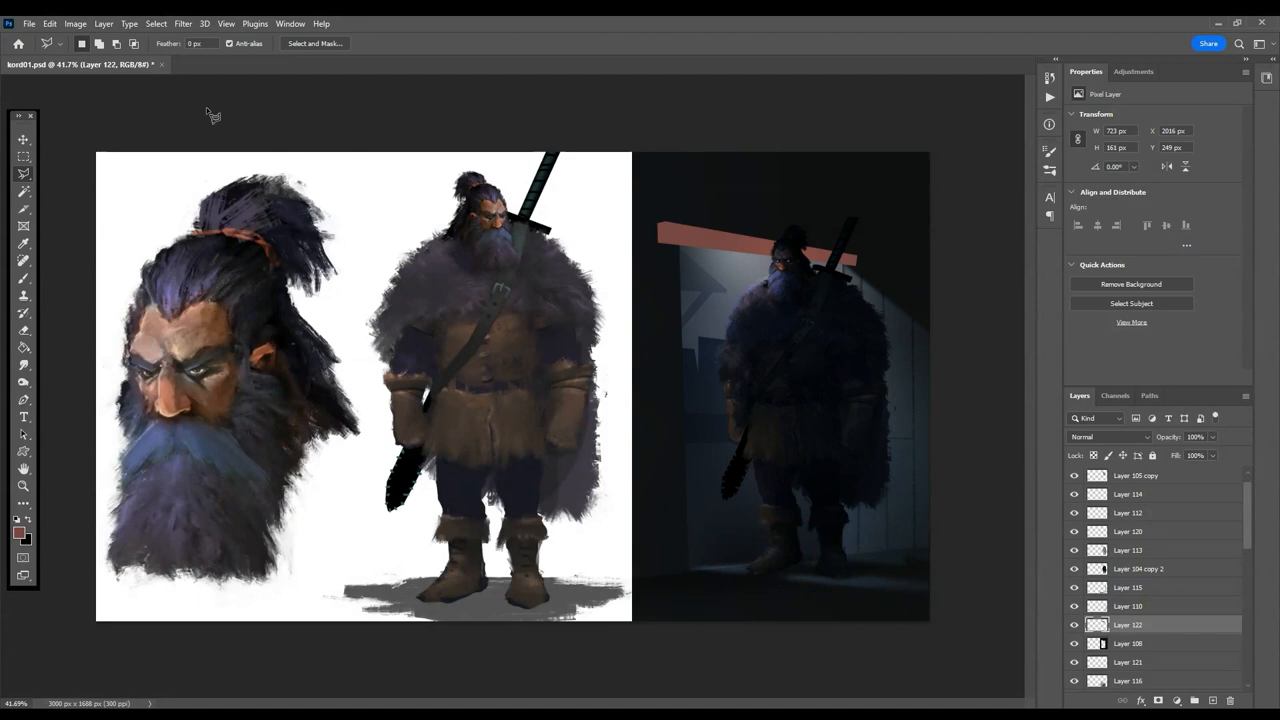